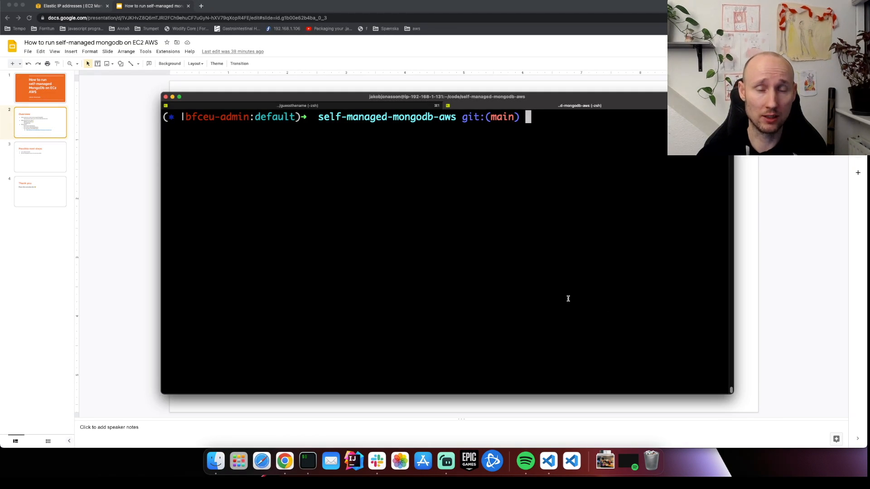
Launch Visual Studio Code on the self-managed-mongodb-aws folder via 'code .'
type("code .")
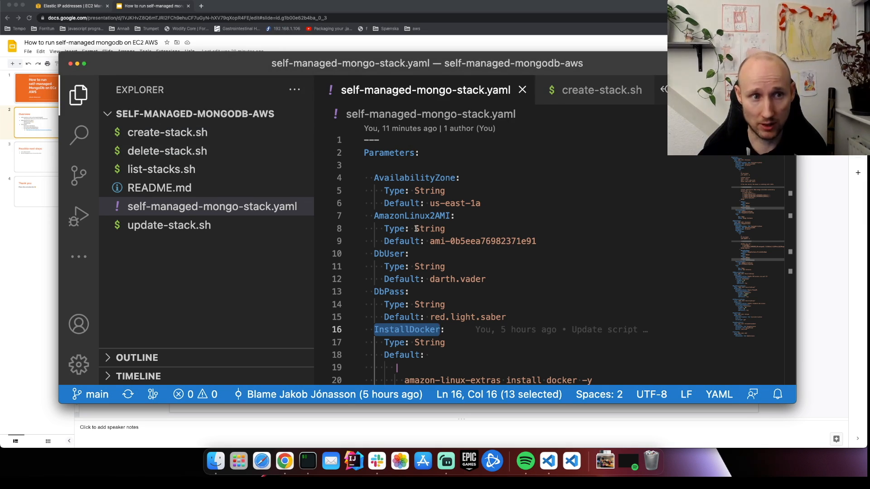
View create-stack.sh, delete-stack.sh, update-stack.sh, then README.md from the Explorer
left_click(166, 132)
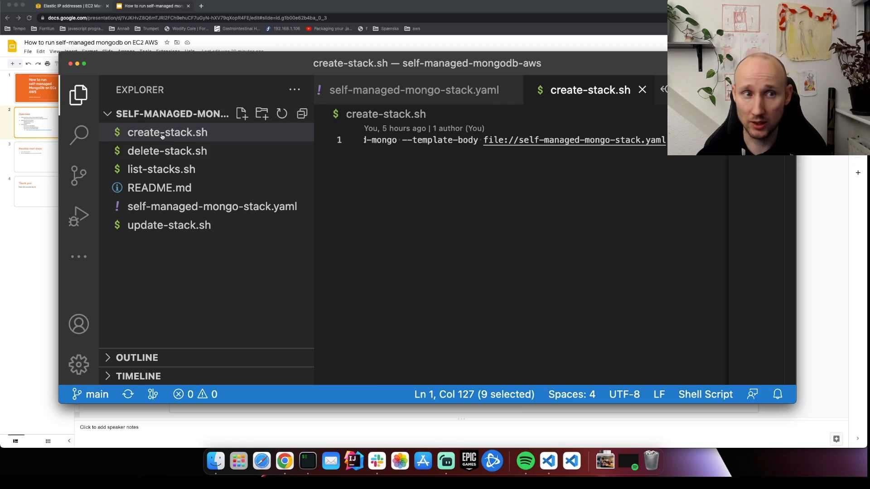
mouse_move(166, 150)
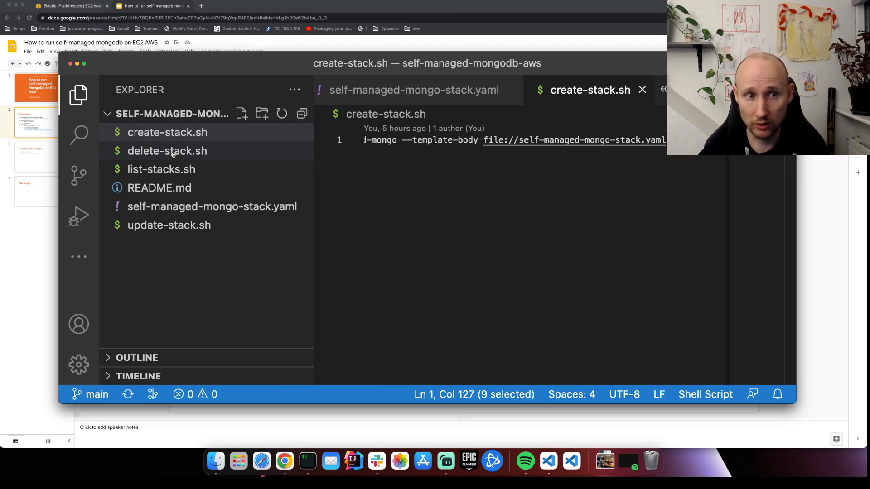
left_click(167, 151)
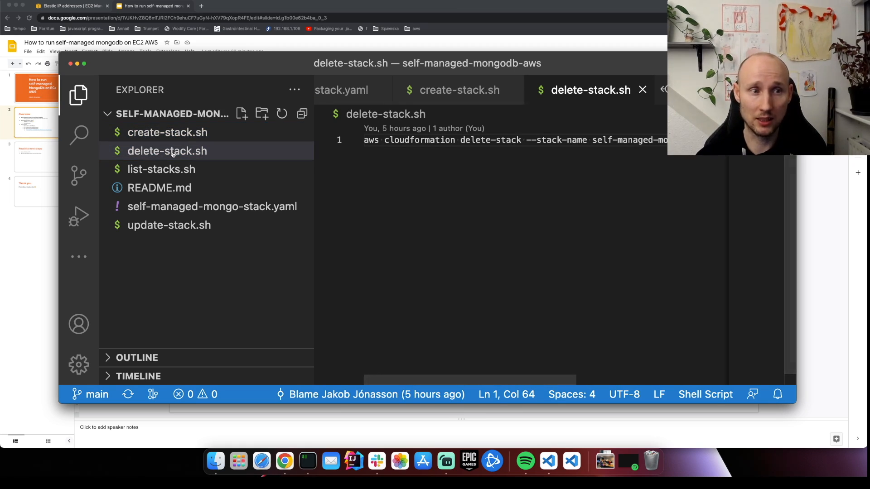
left_click(212, 206)
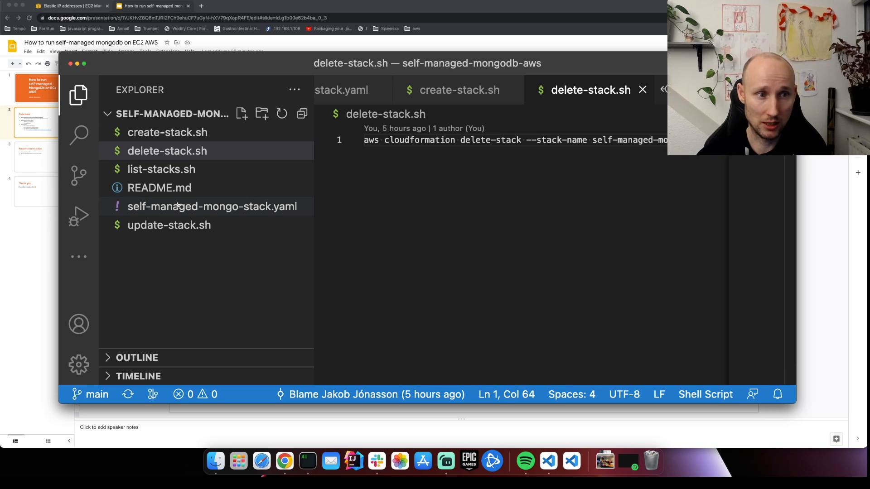
left_click(159, 187)
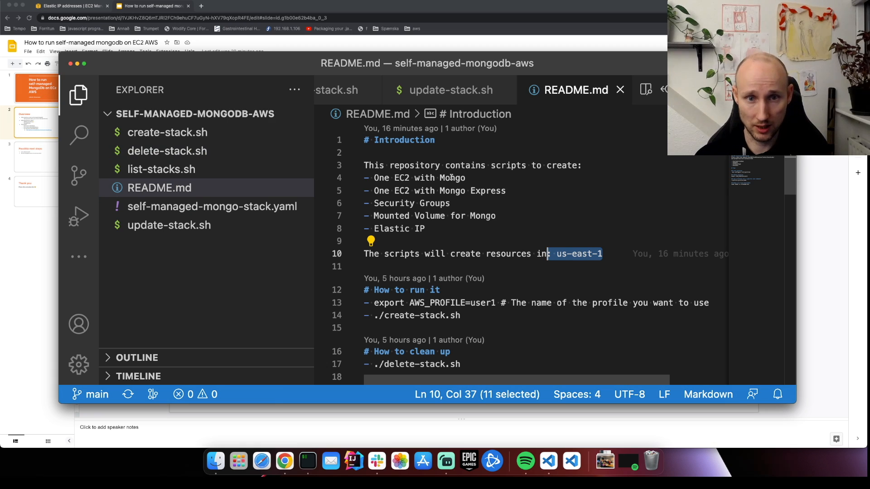
Highlight a README resource, then return to self-managed-mongo-stack.yaml and its parameters
double_click(452, 177)
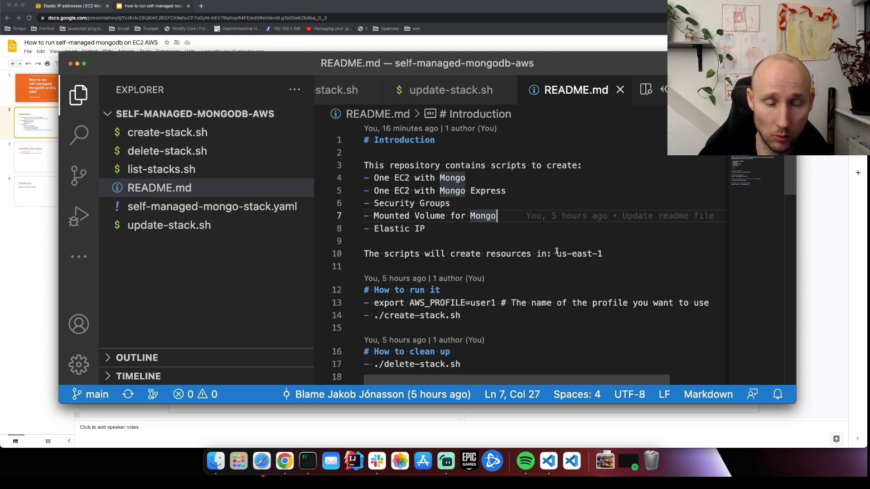
left_click(212, 206)
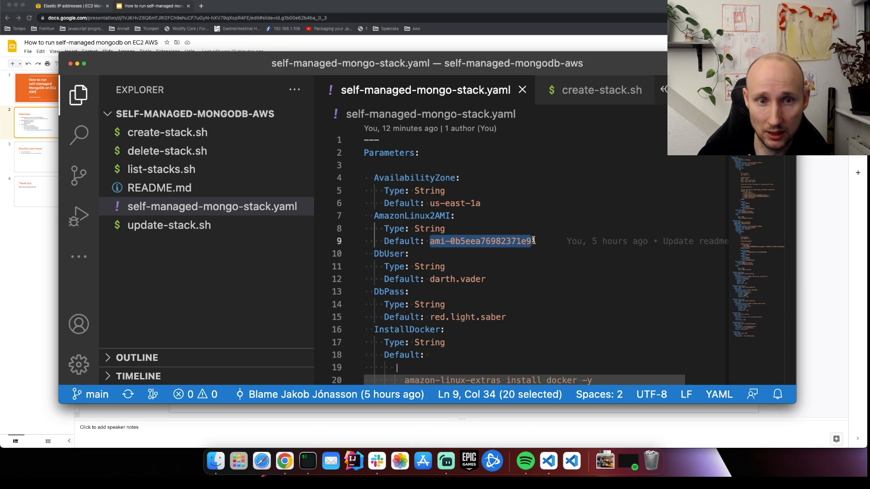
scroll("down", 3)
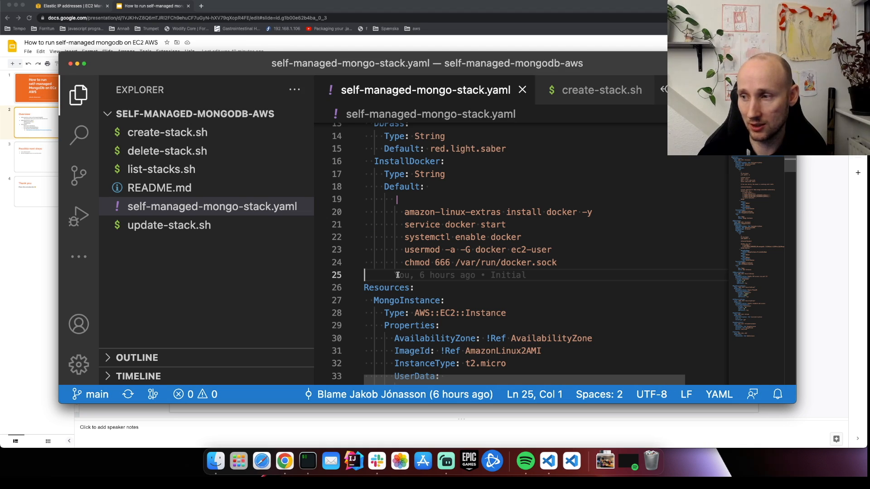
scroll("down", 3)
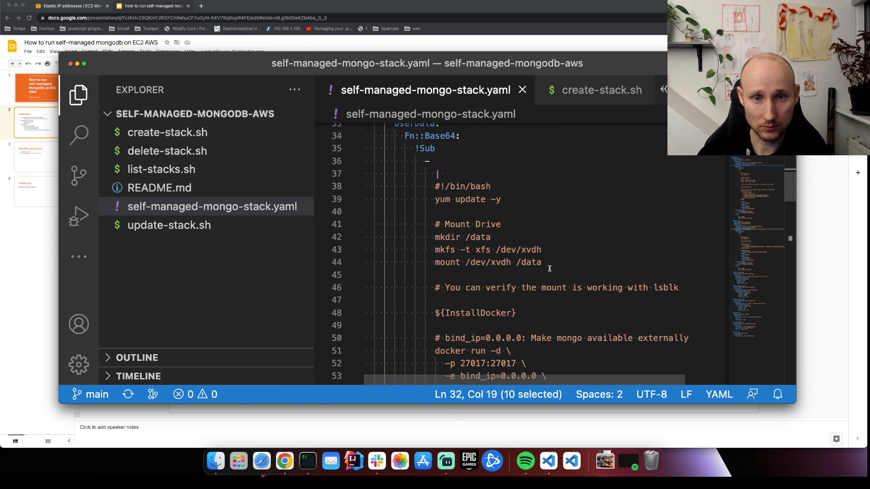
double_click(414, 250)
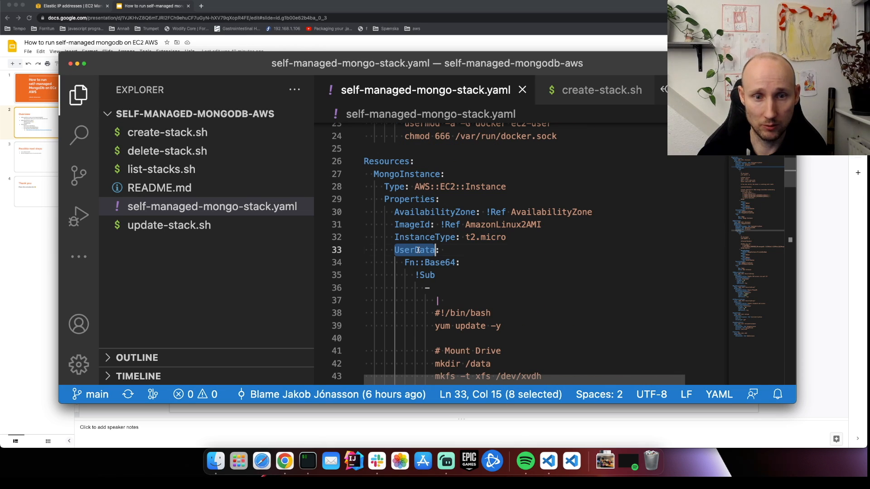
scroll("down", 3)
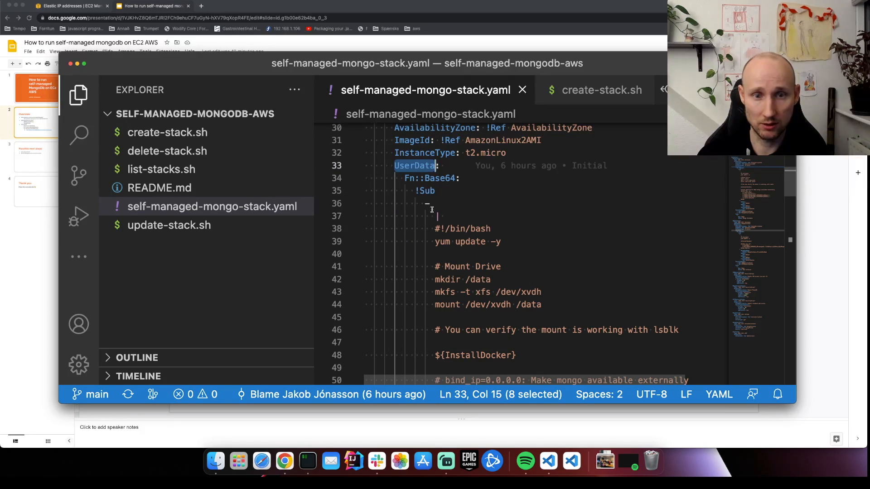
scroll("down", 3)
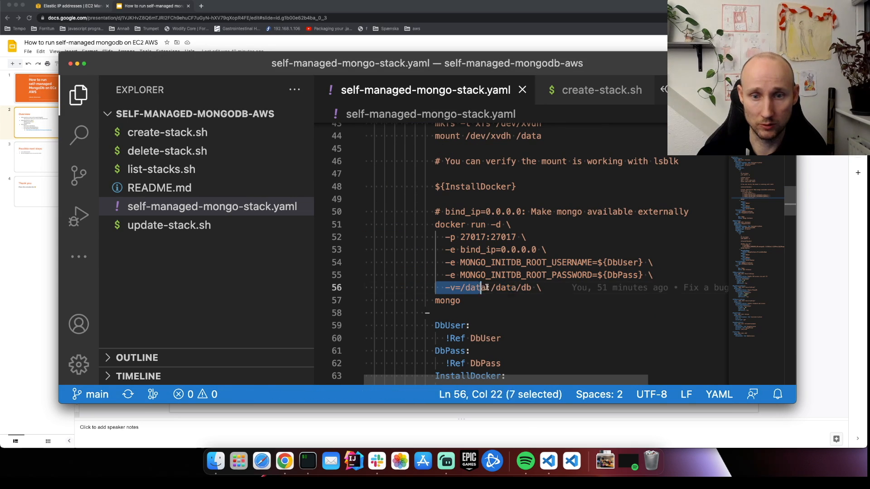
left_click_drag(476, 288, 520, 288)
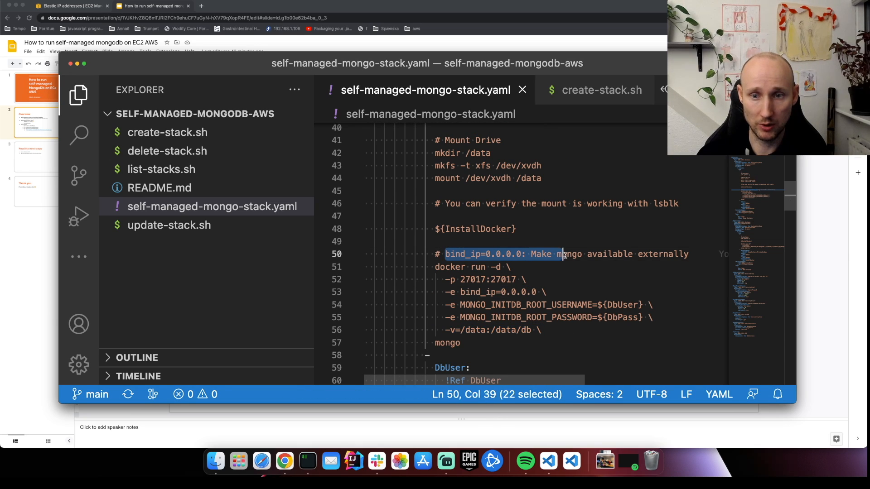
left_click_drag(562, 254, 688, 253)
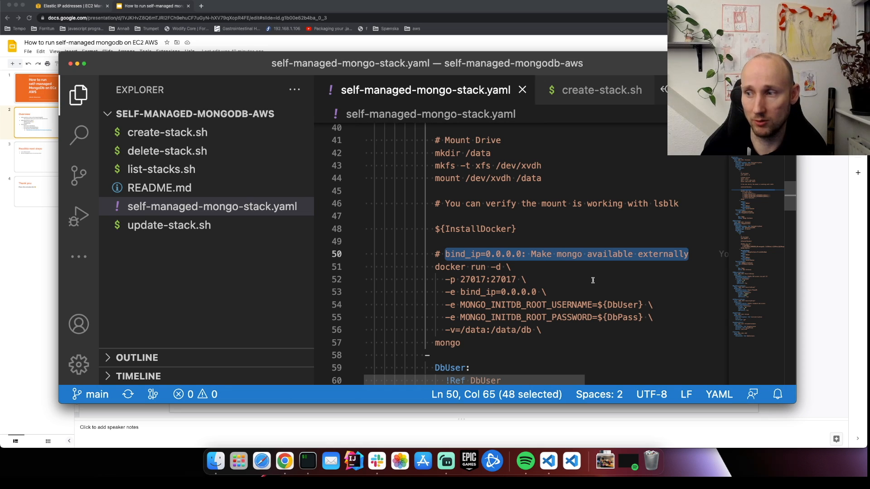
scroll("down", 3)
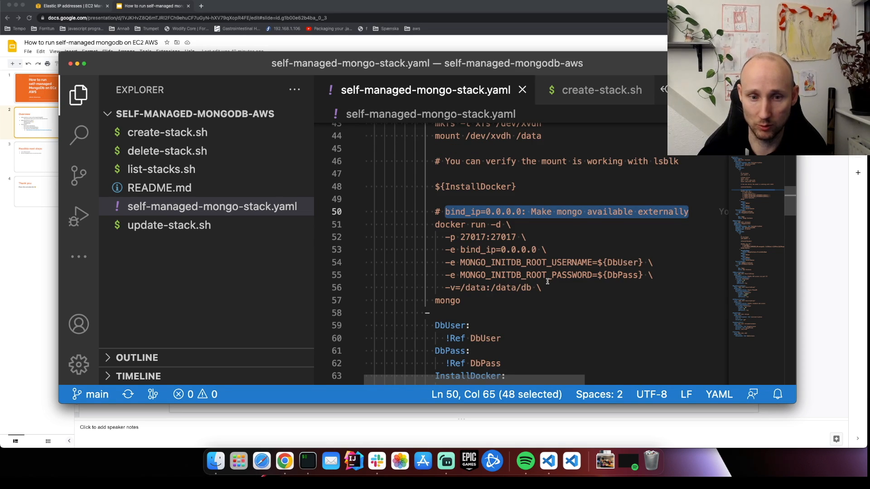
scroll("down", 3)
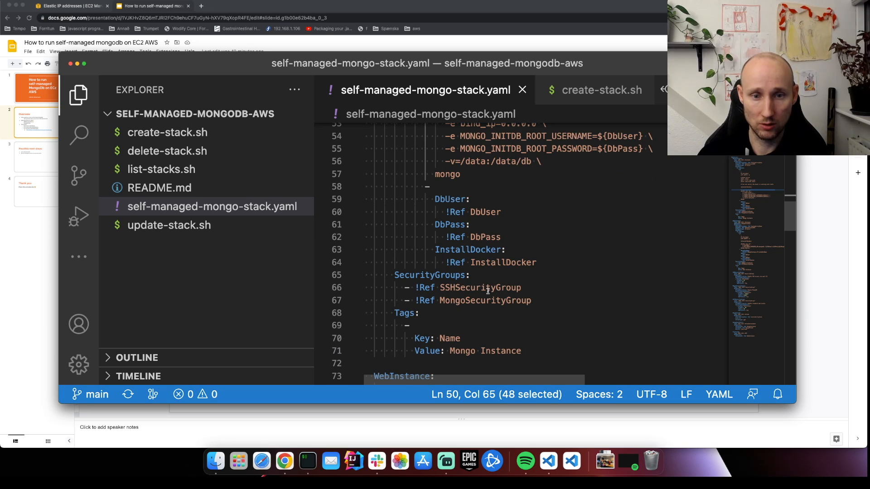
double_click(480, 287)
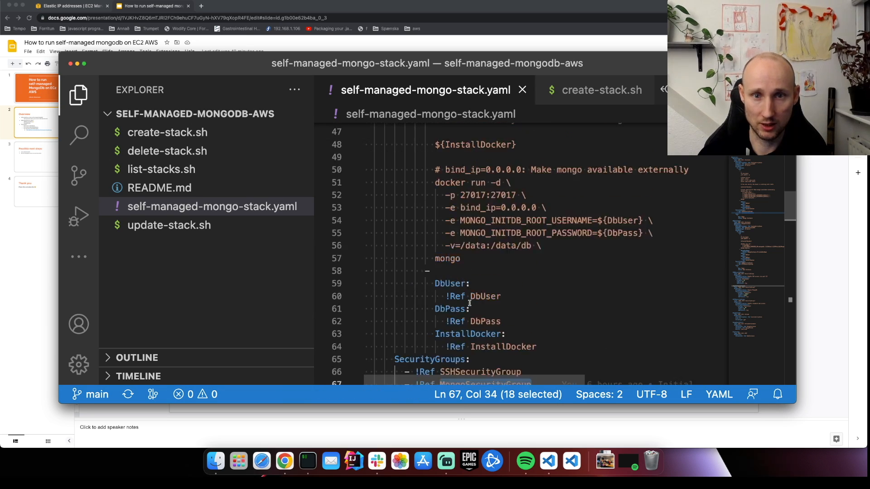
double_click(476, 279)
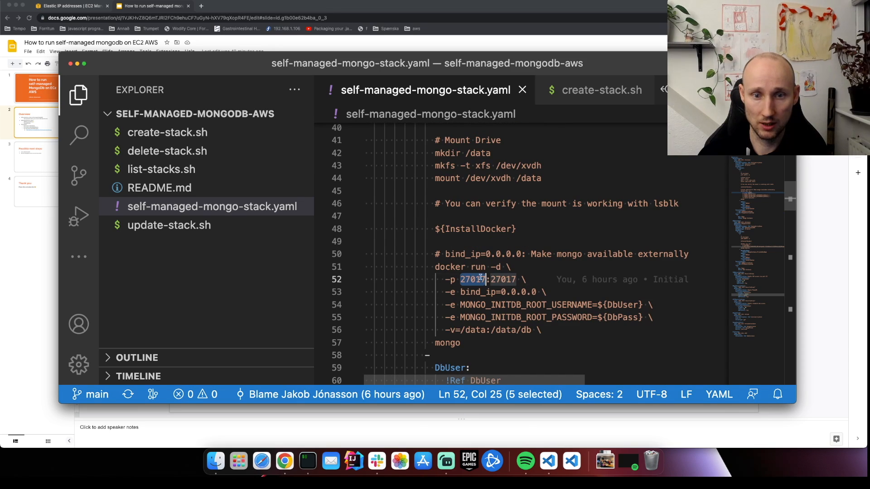
scroll("down", 3)
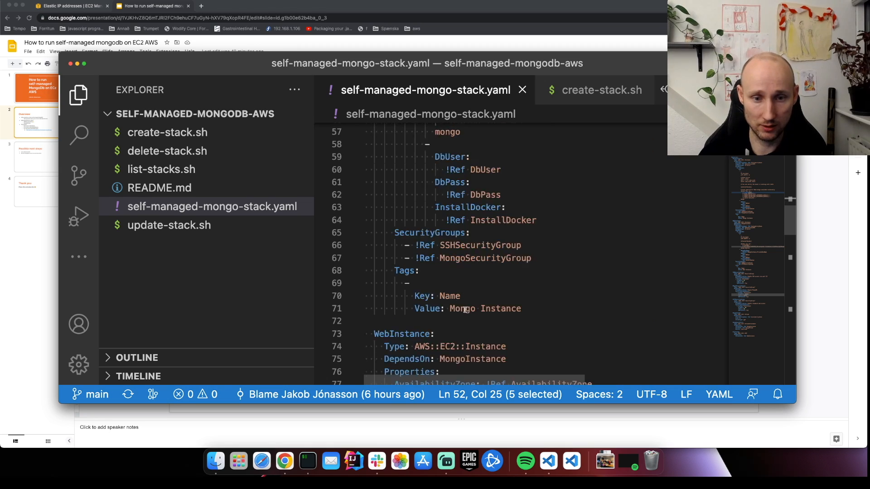
scroll("down", 3)
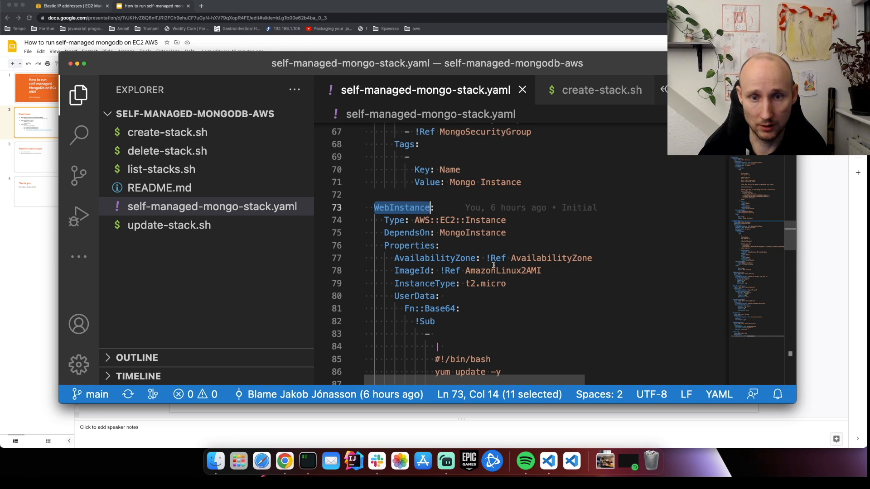
scroll("down", 3)
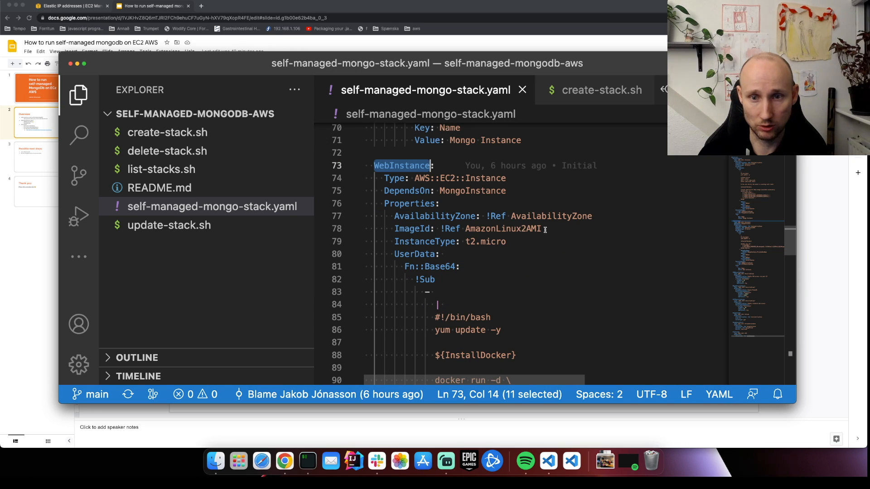
scroll("down", 3)
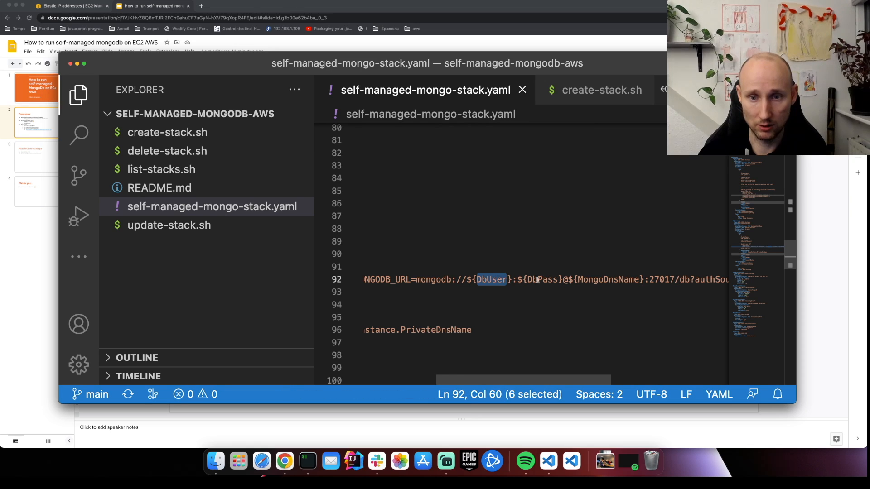
double_click(603, 280)
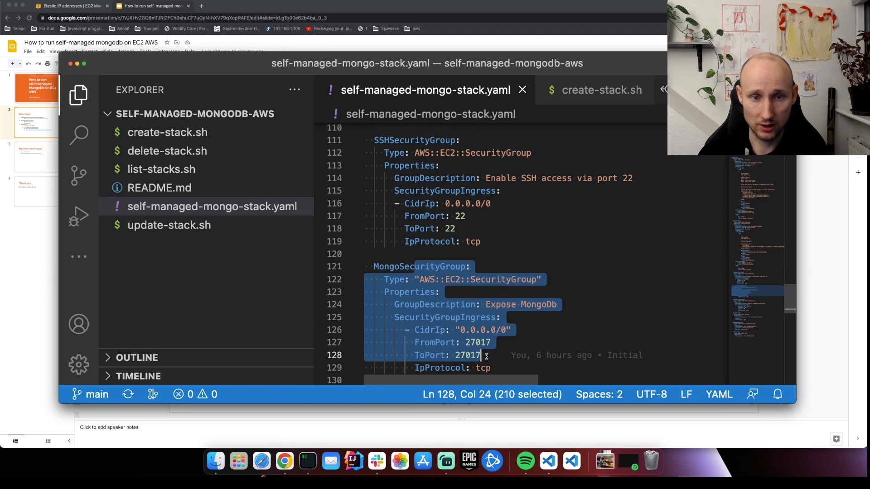
Scroll the stack YAML before switching to create-stack.sh
scroll("down", 3)
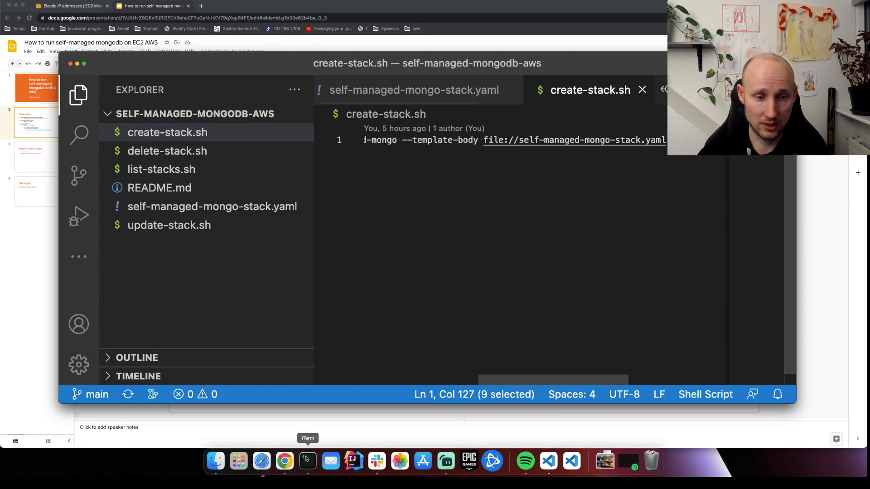
Run ./create-stack.sh in the terminal and dismiss the returned StackId output
left_click(308, 461)
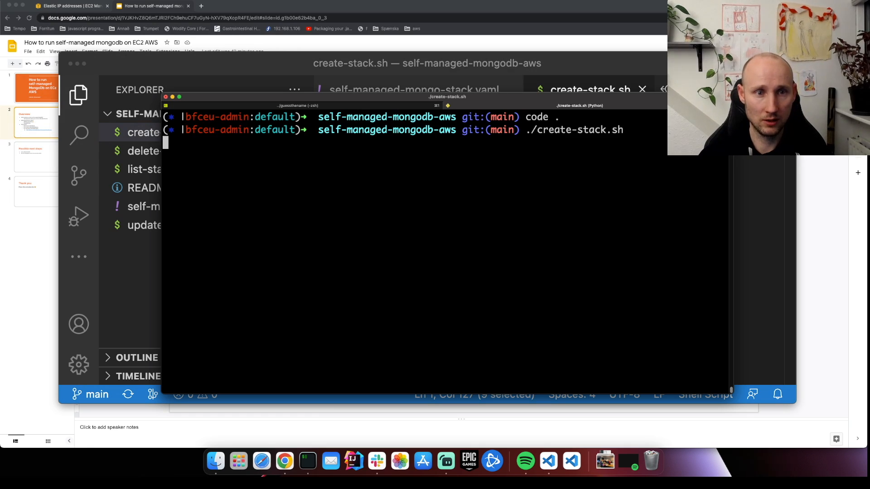
key("Return")
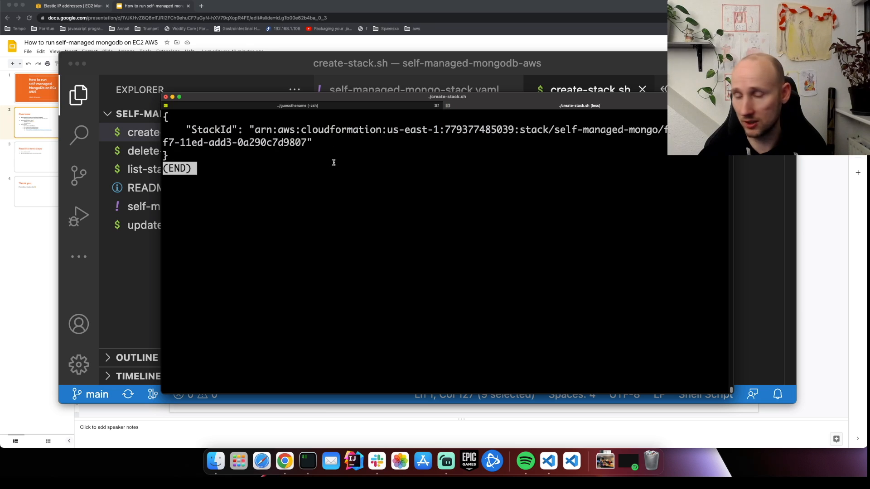
key("q")
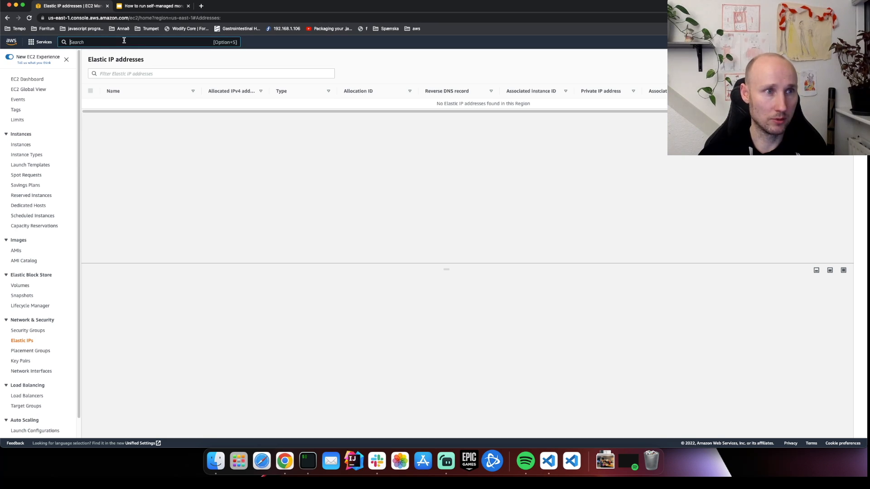
Navigate to CloudFormation and view the self-managed-mongo stack's Events
type("CloudFormation")
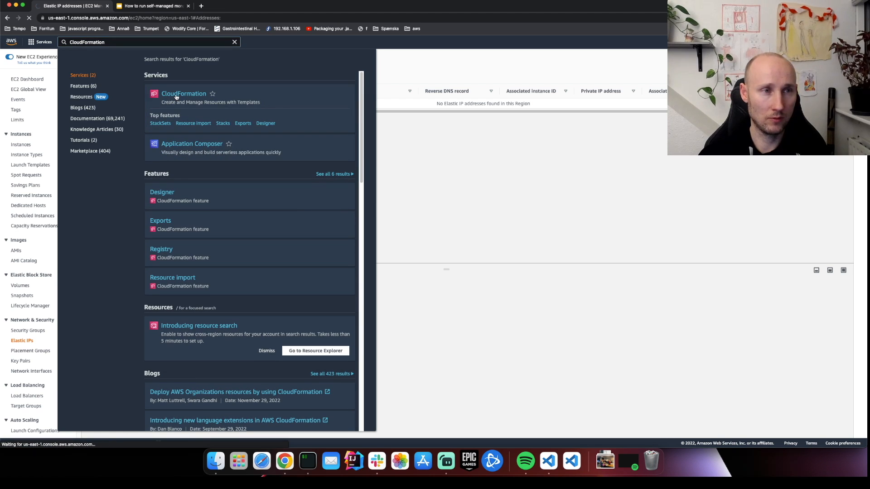
left_click(183, 94)
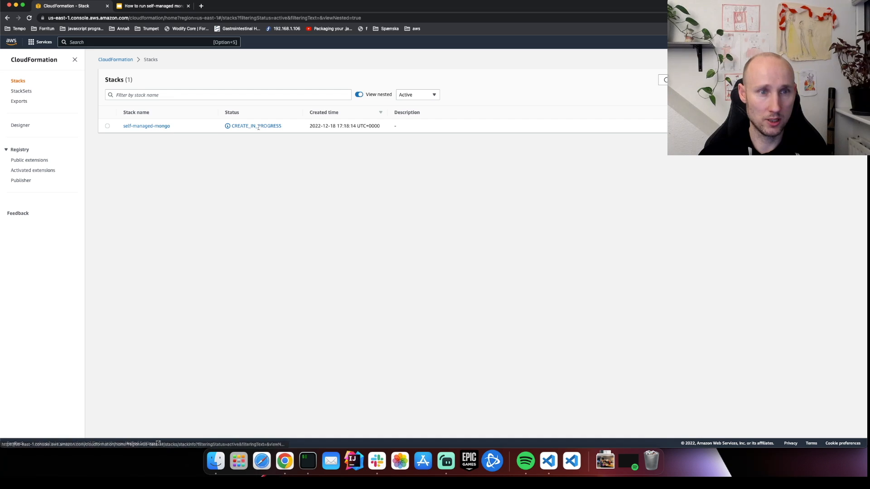
left_click(147, 125)
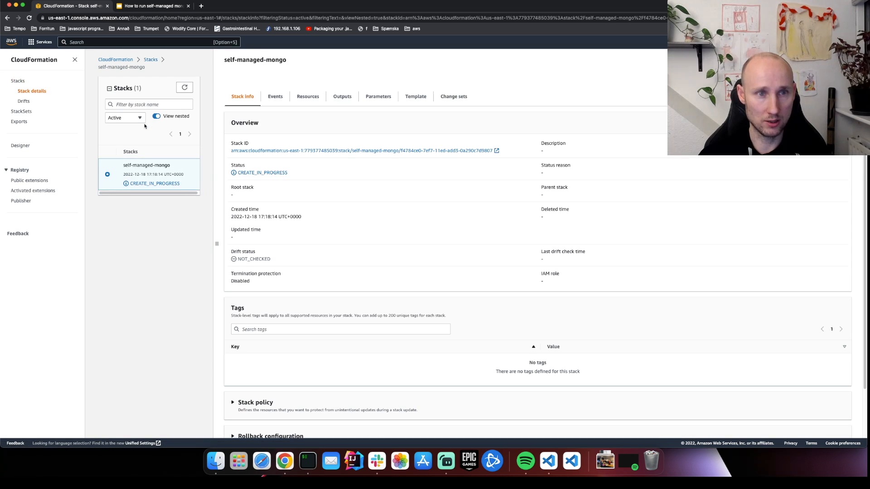
left_click(274, 96)
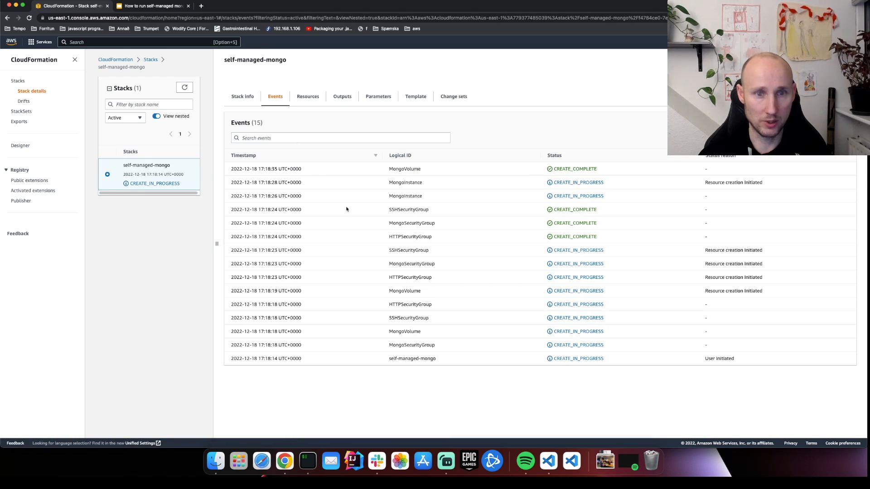
mouse_move(413, 175)
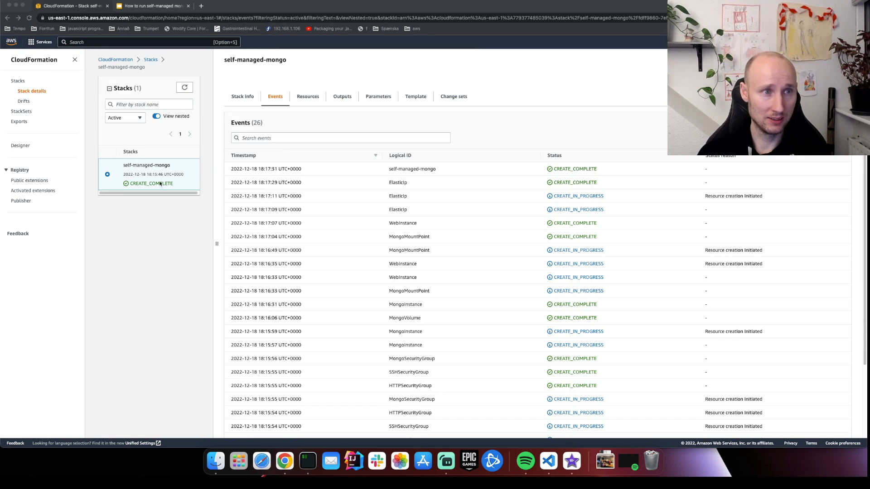
Navigate to EC2 running instances and select the Web Instance to connect
type("ec2")
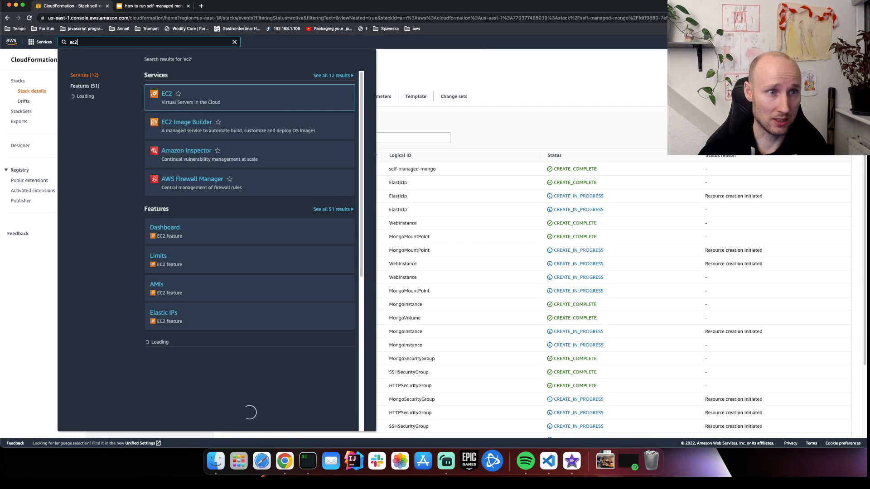
left_click(167, 93)
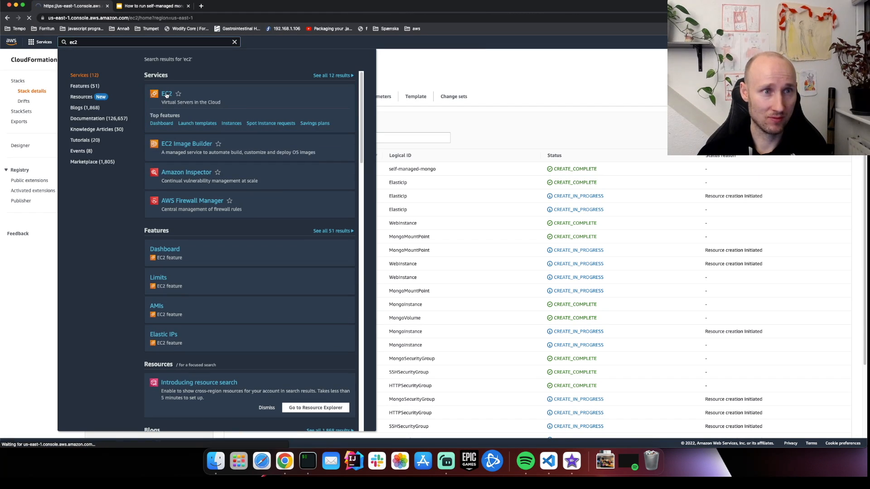
left_click(167, 93)
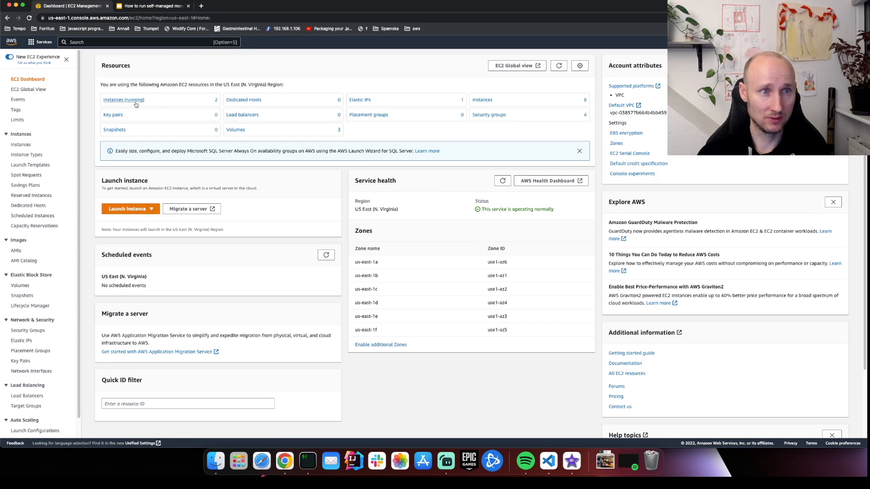
left_click(123, 100)
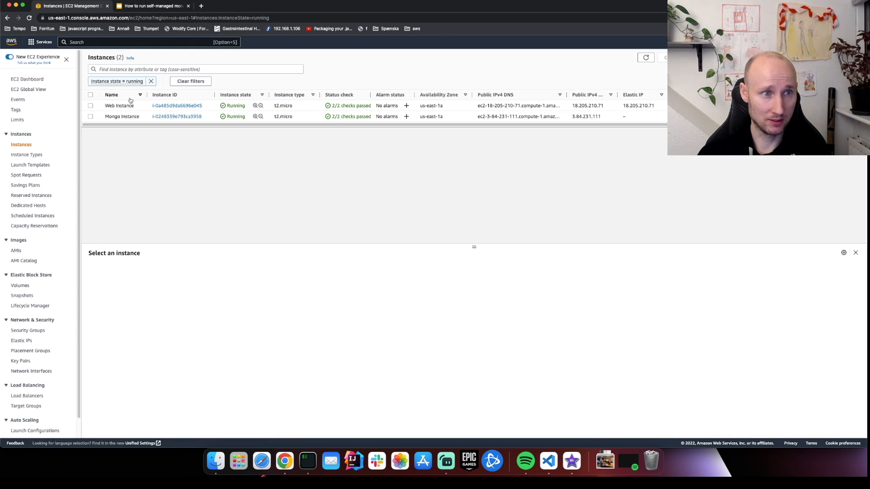
left_click(123, 117)
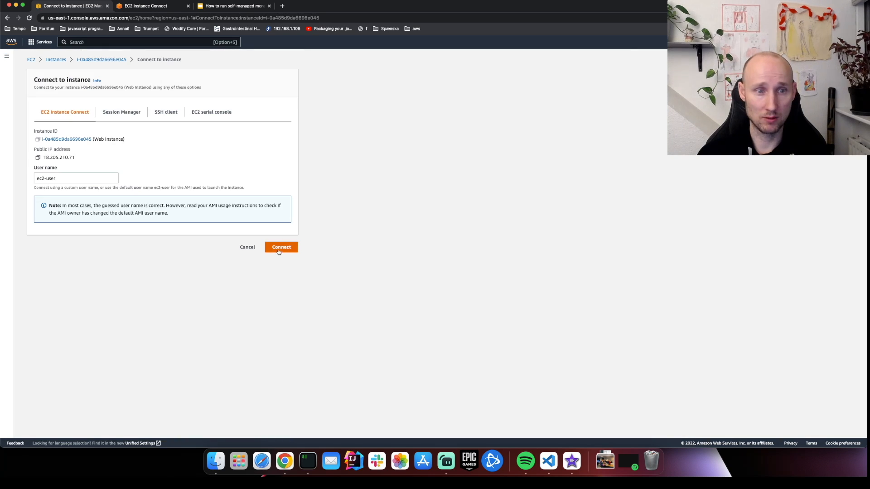
Start an Instance Connect shell and run docker ps showing the mongo container on 27017
left_click(281, 247)
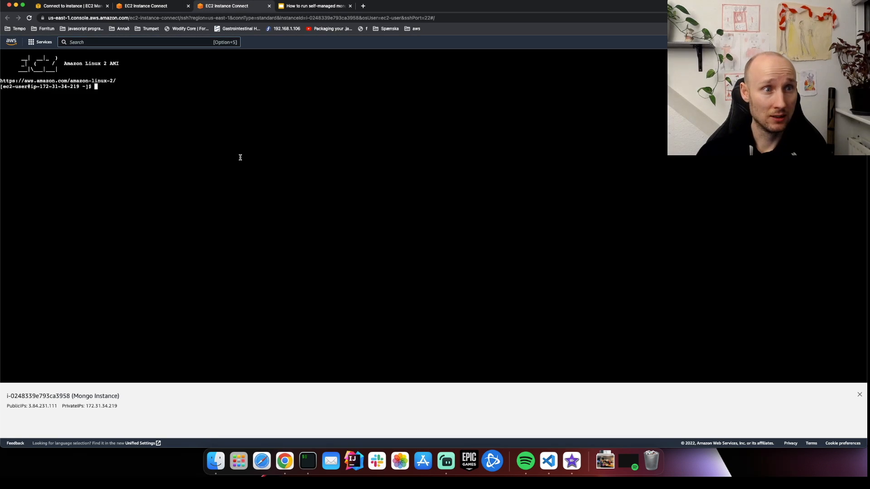
type("docker ps")
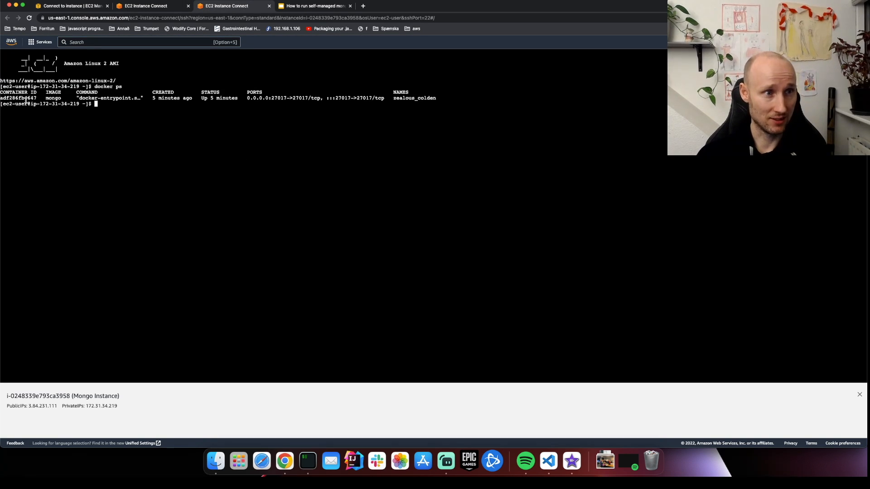
mouse_move(316, 150)
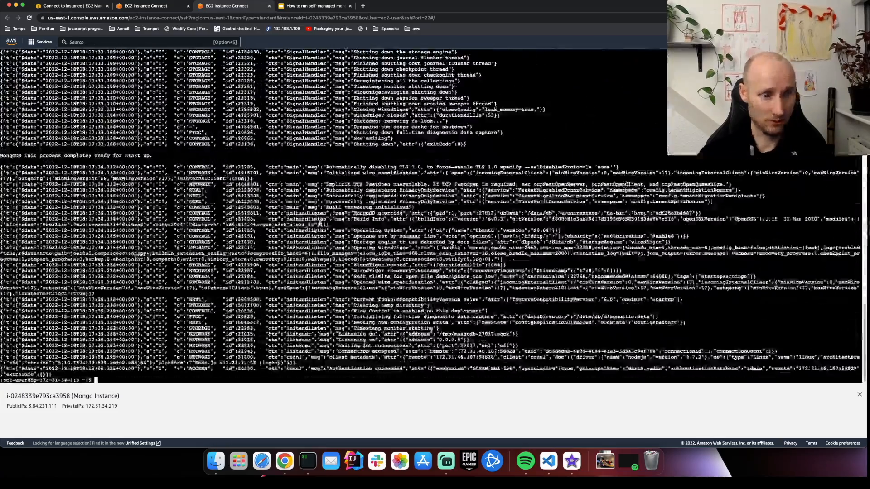
In the Web Instance shell, run docker ps and docker logs for the mongo-express container
left_click(150, 6)
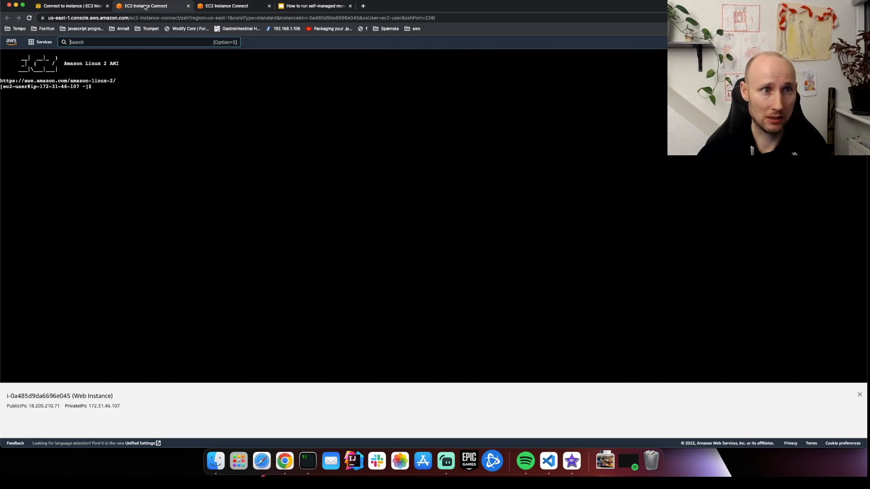
type("docker ps")
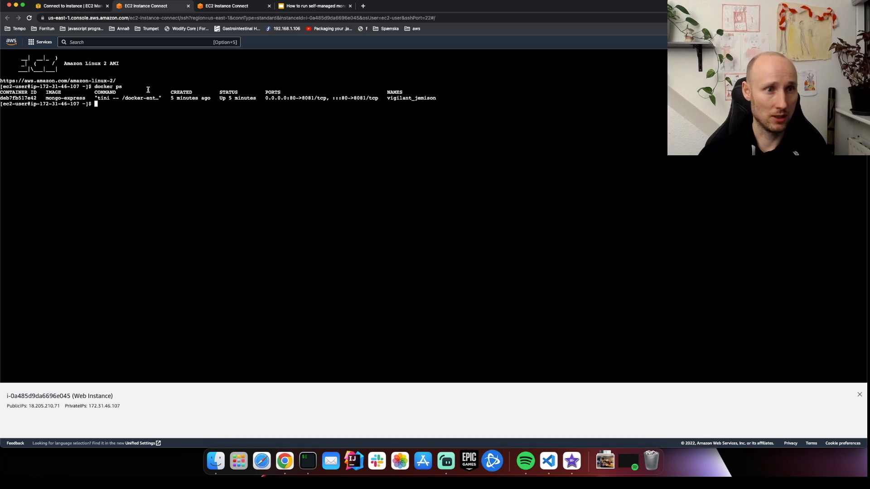
mouse_move(144, 130)
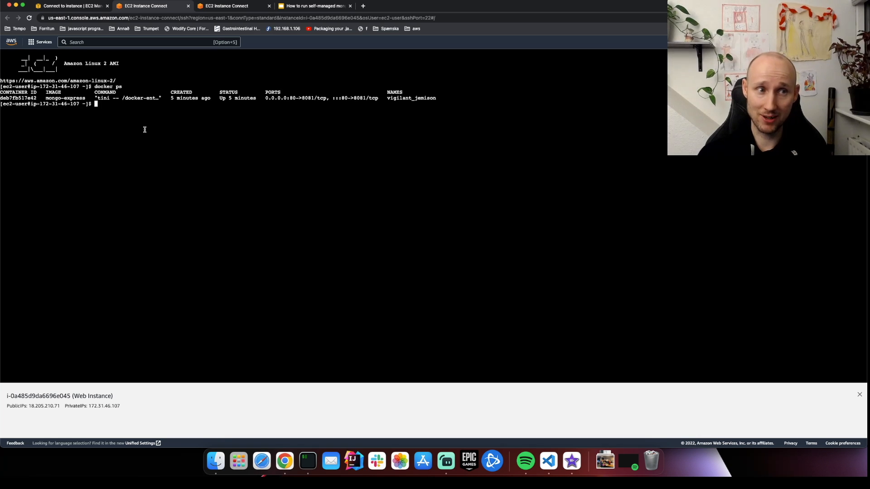
type("docker lo")
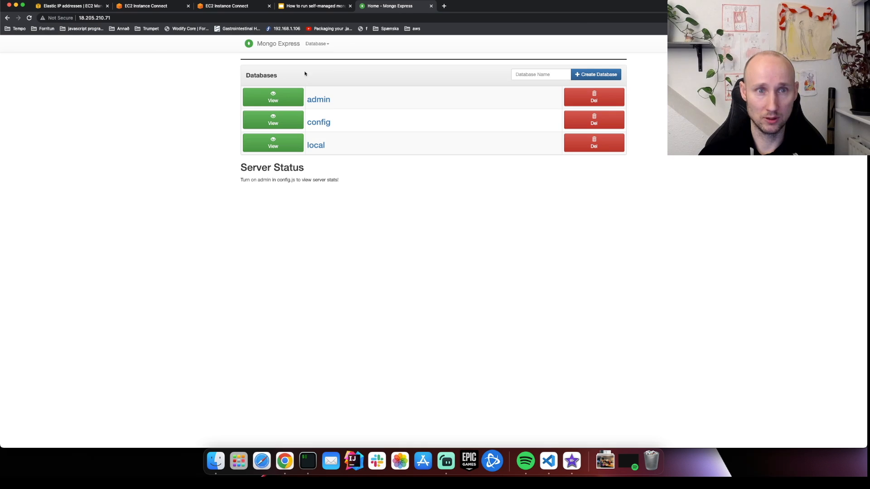
Create a Mongo Express database named 'Database', then return to the EC2 console tab
type("Database")
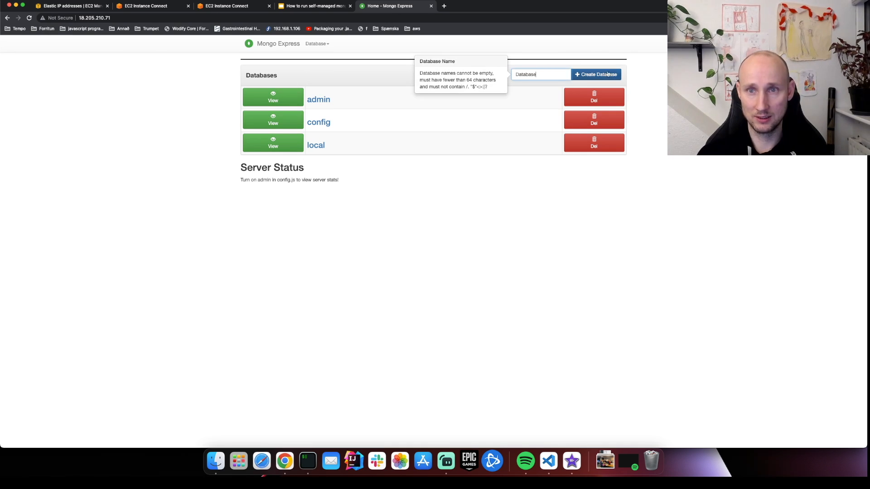
left_click(596, 74)
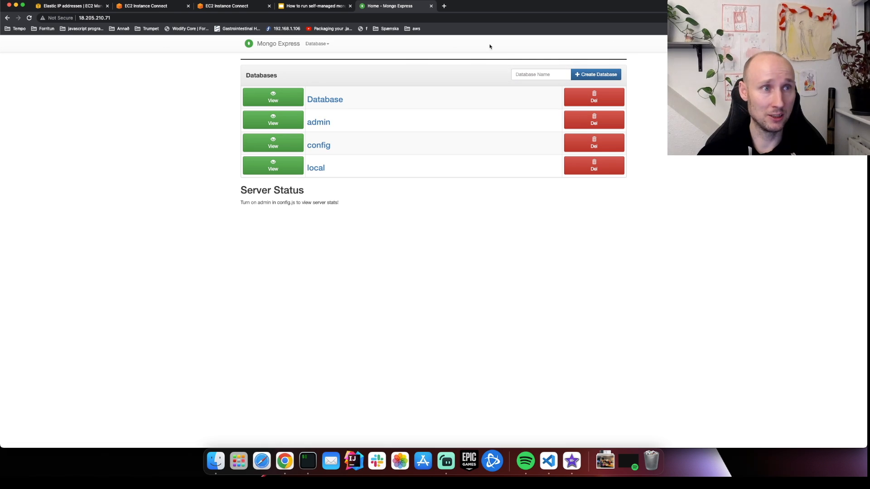
left_click(66, 6)
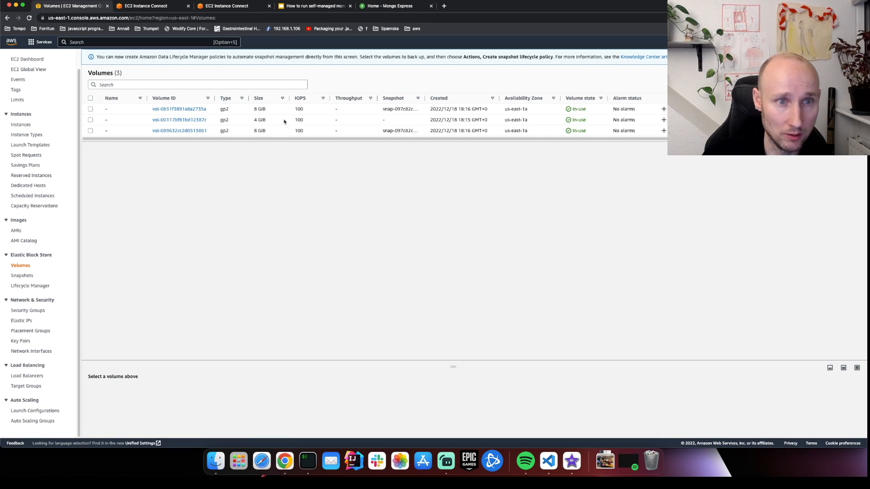
Select the 4 GiB volume to view its details, then return to the instance shell
left_click(91, 119)
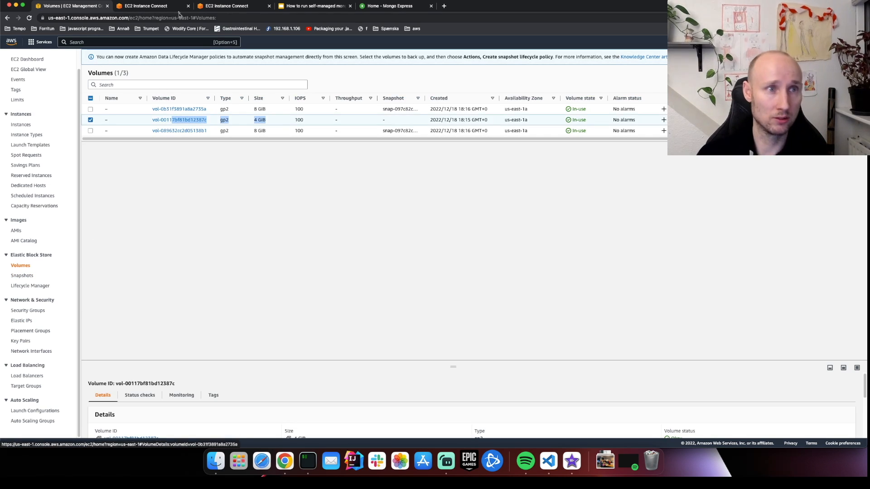
left_click(149, 6)
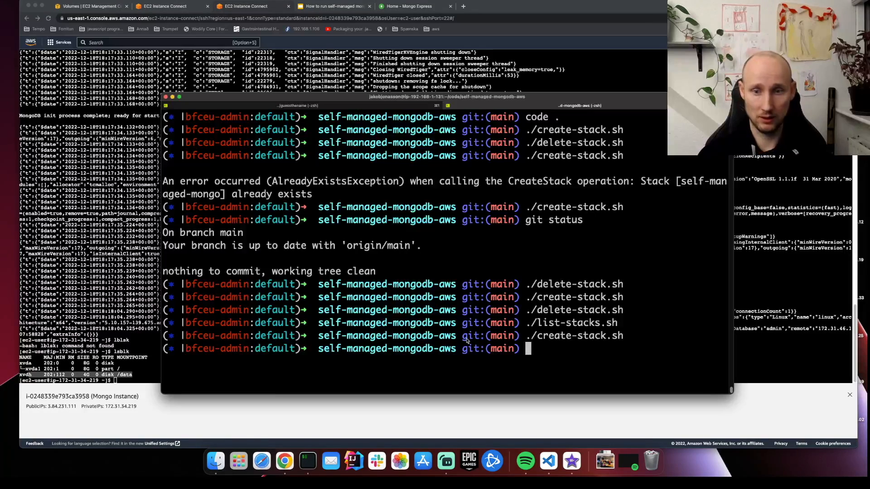
Run ./delete-stack.sh to remove the stack, then show the 'Possible next steps' slide
type("./delete-stack.sh")
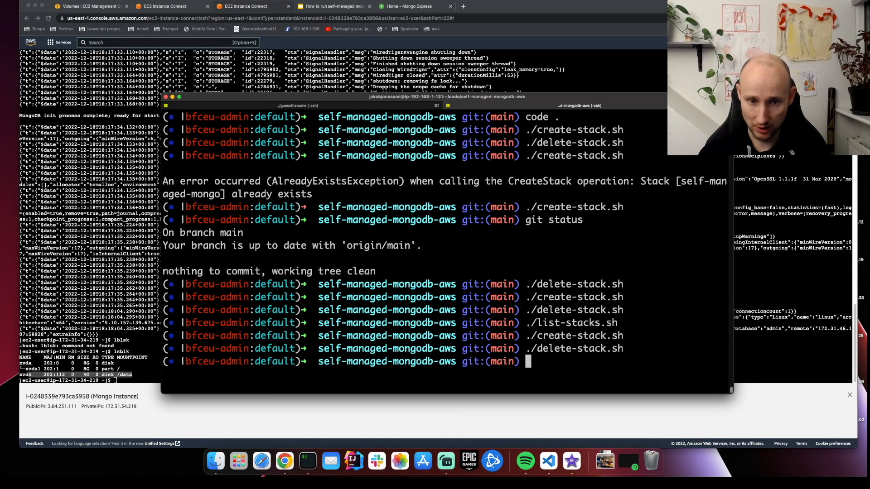
left_click(314, 6)
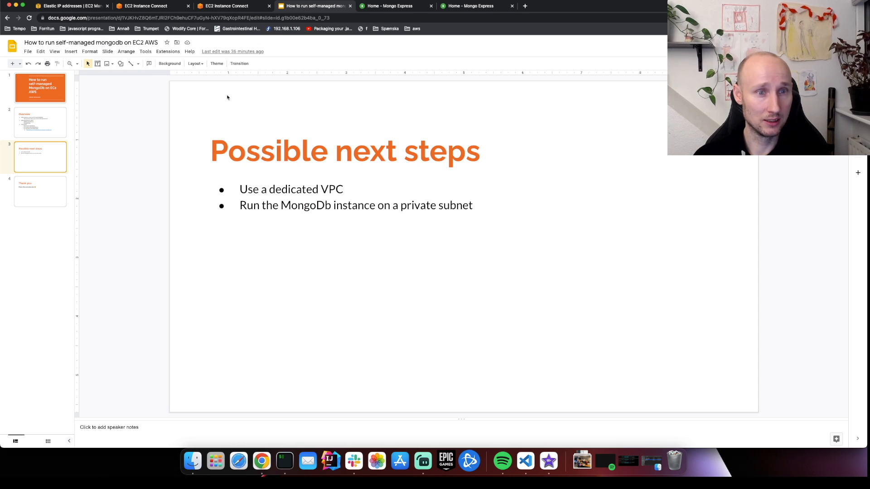